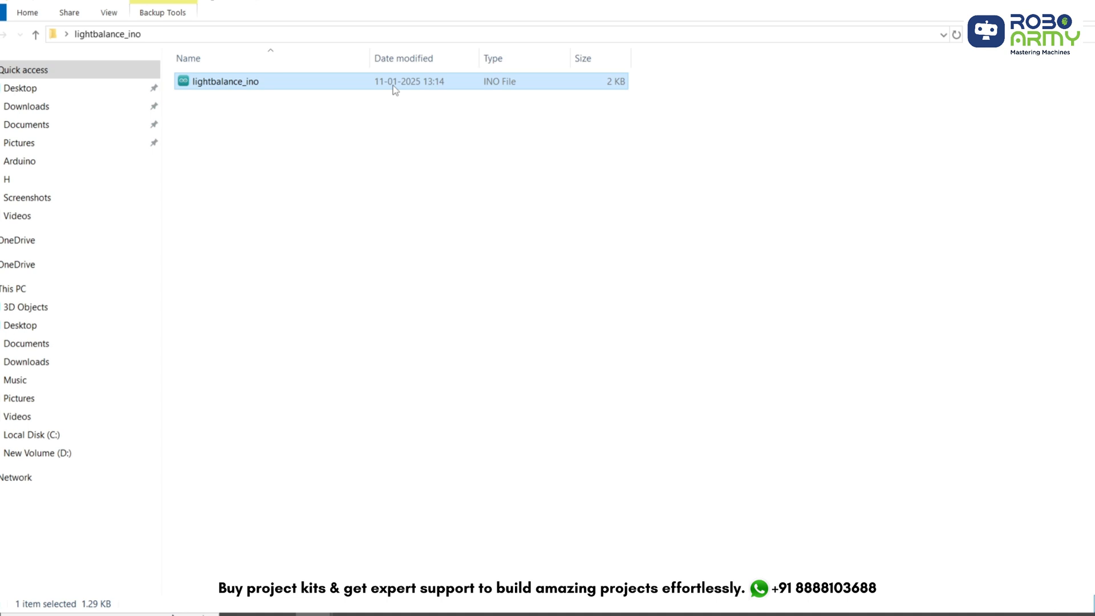
# - Open lightbalance_ino.ino from File Explorer in the Arduino IDE
pyautogui.doubleClick(224, 81)
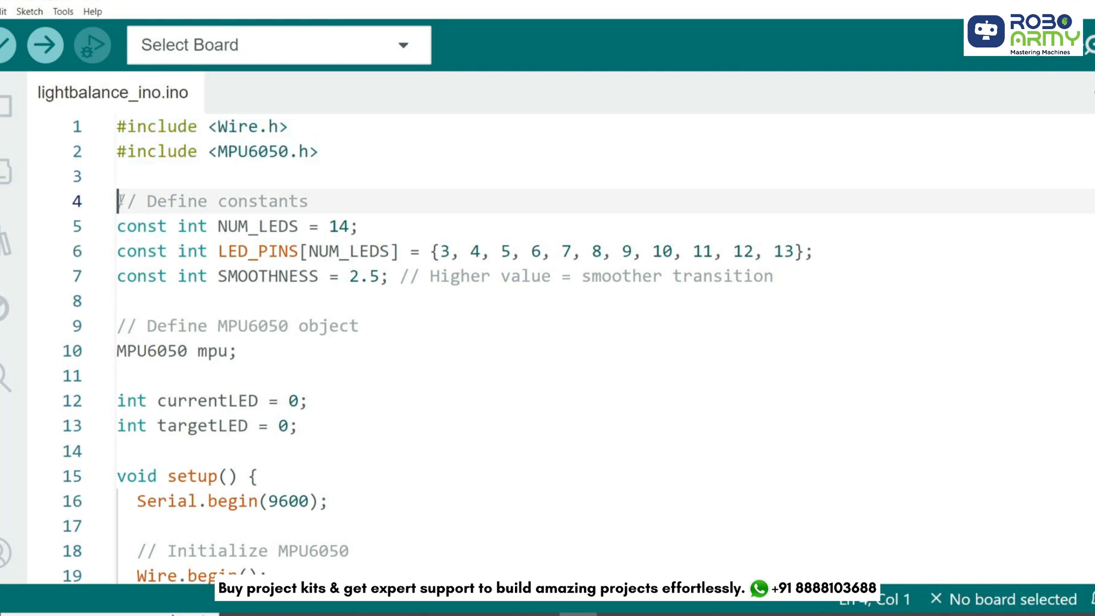
pyautogui.moveTo(118, 201); pyautogui.dragTo(160, 301)
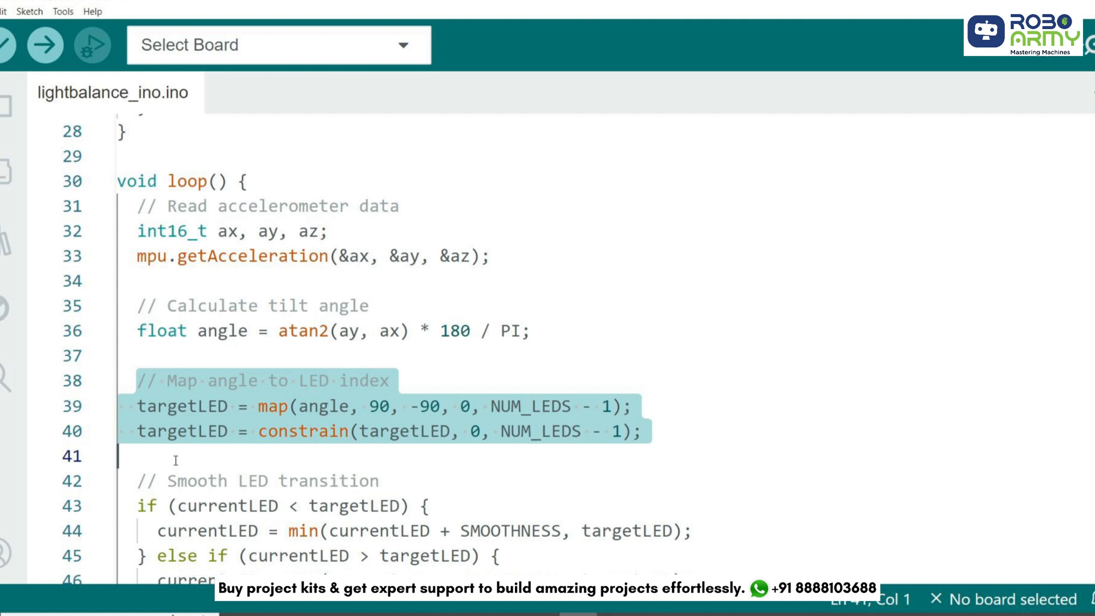
pyautogui.scroll(-3)
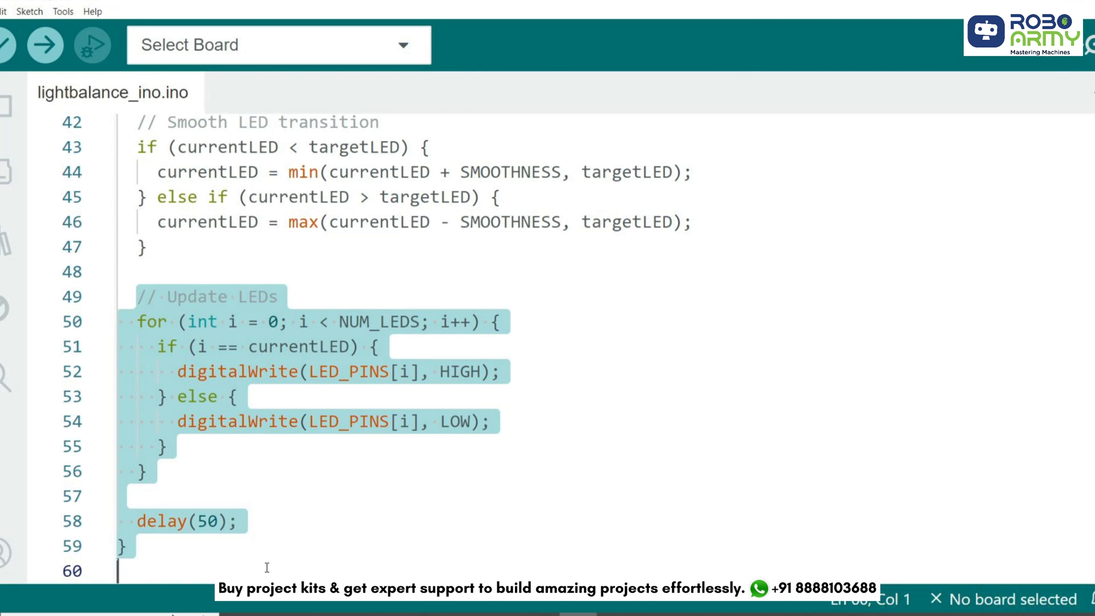
pyautogui.click(278, 45)
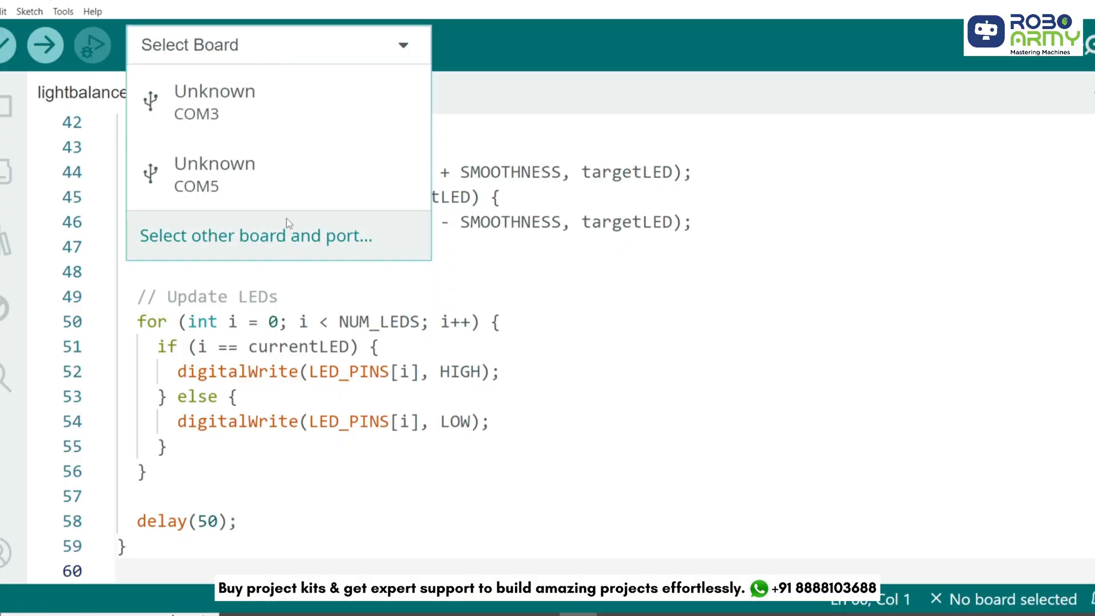
# - Choose Arduino Uno on COM5 through 'Select other board and port' and confirm
pyautogui.click(254, 236)
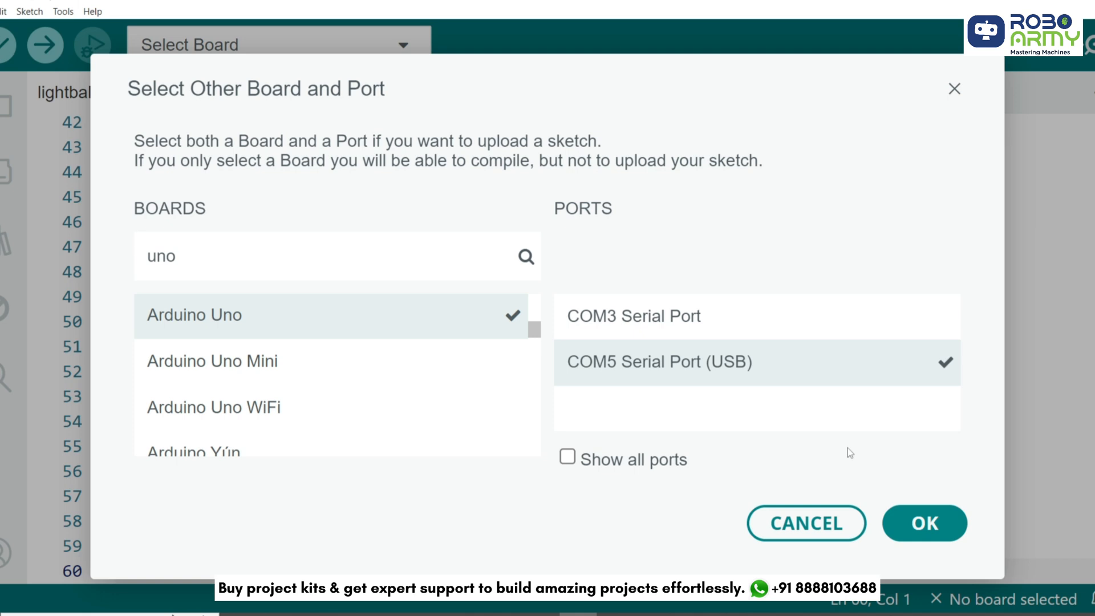
pyautogui.click(923, 523)
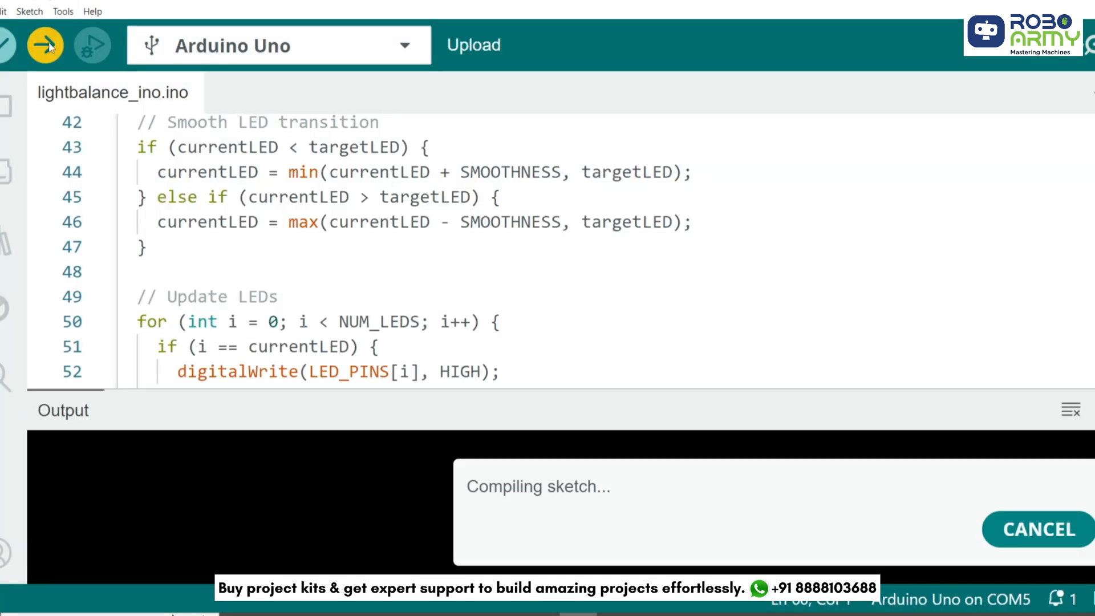